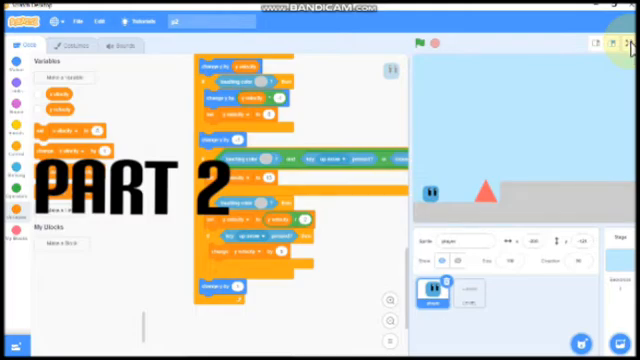
Test-run the game full screen, then select the level sprite and review its stair-step costumes.
left_click(616, 40)
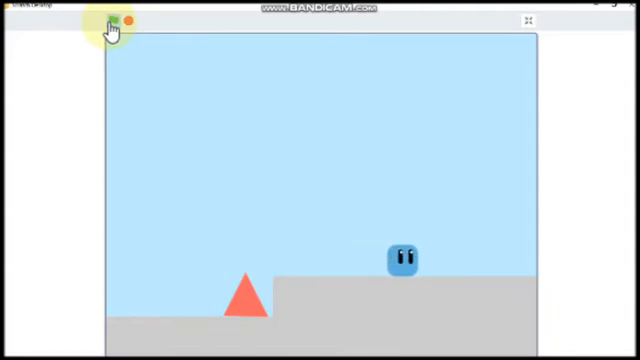
left_click(112, 20)
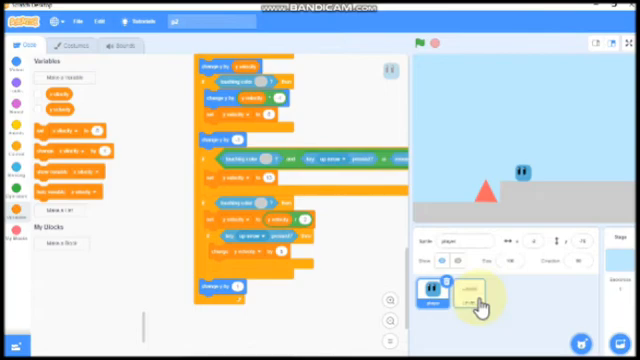
left_click(462, 290)
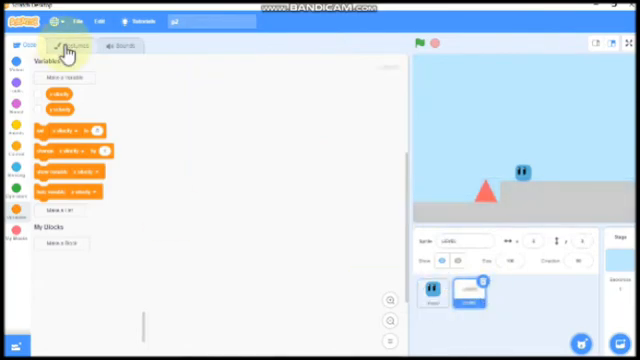
left_click(62, 46)
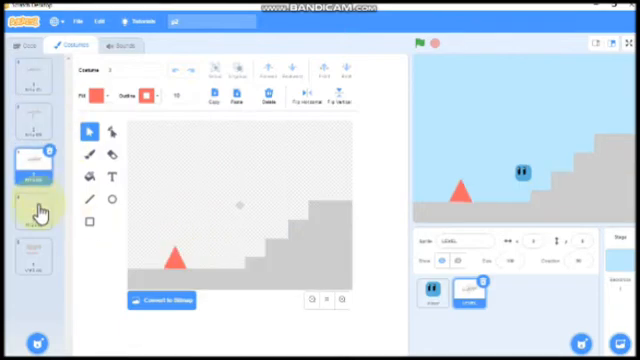
left_click(36, 258)
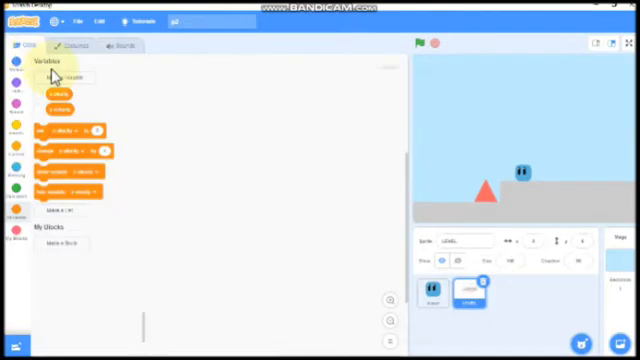
Make a new variable named level, kept for all sprites.
left_click(62, 72)
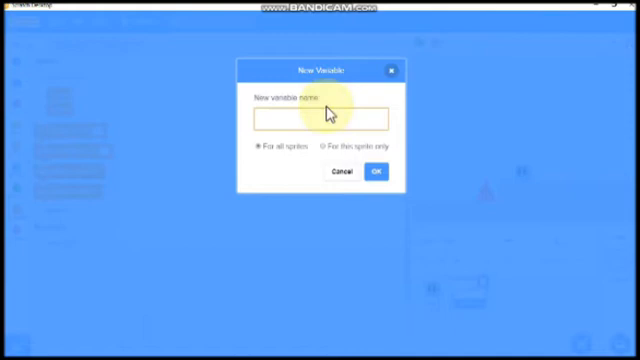
type("level")
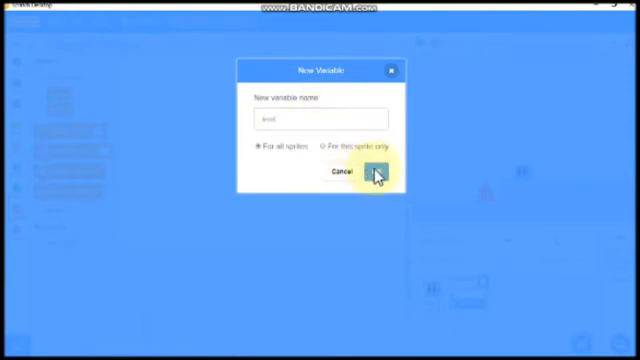
left_click(380, 172)
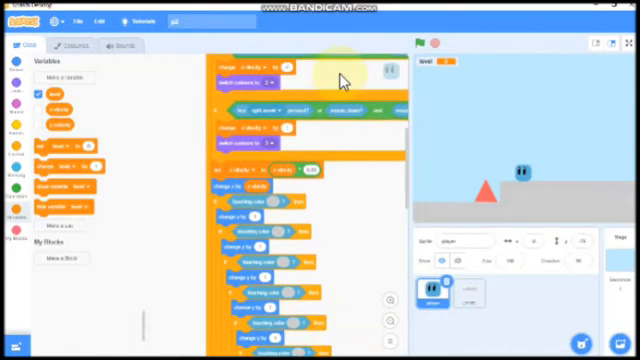
Scroll down through the player sprite's scripts.
scroll("down", 3)
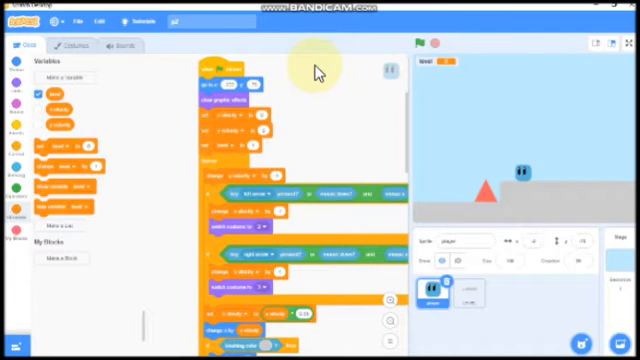
mouse_move(348, 288)
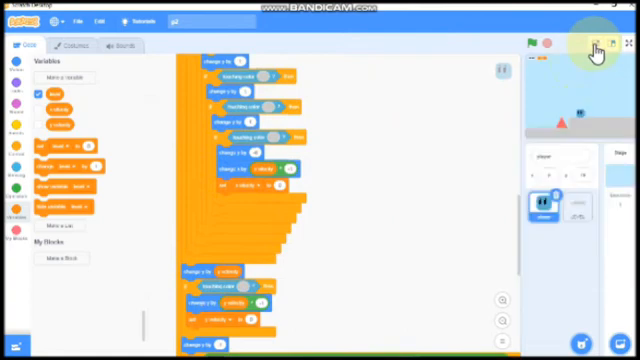
Scroll further down the player's code to reach the touch-detection scripts.
scroll("down", 3)
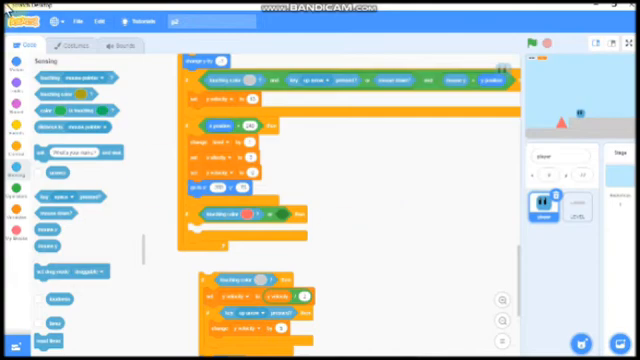
Go to My Blocks and begin making a new custom block.
left_click(16, 64)
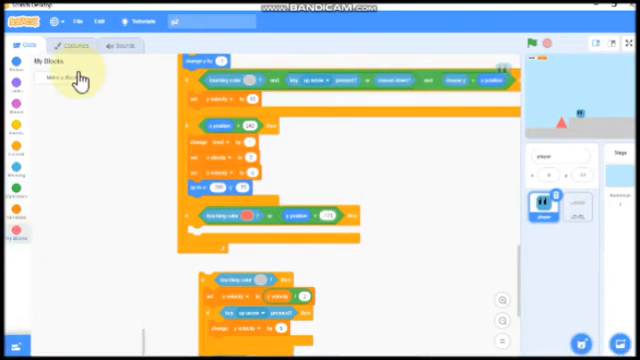
left_click(60, 76)
type("death")
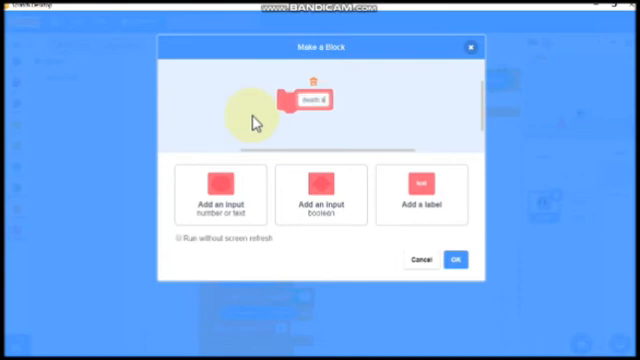
Name the custom block death animation and confirm it.
type("animal")
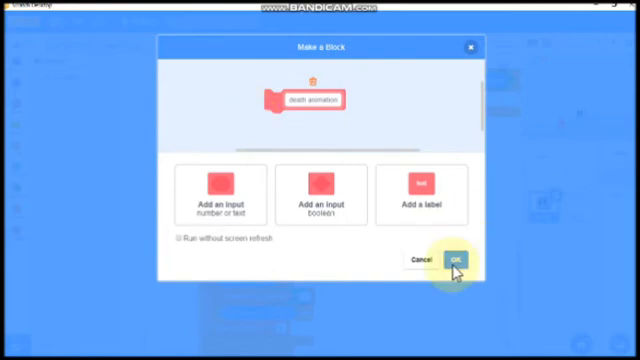
left_click(456, 260)
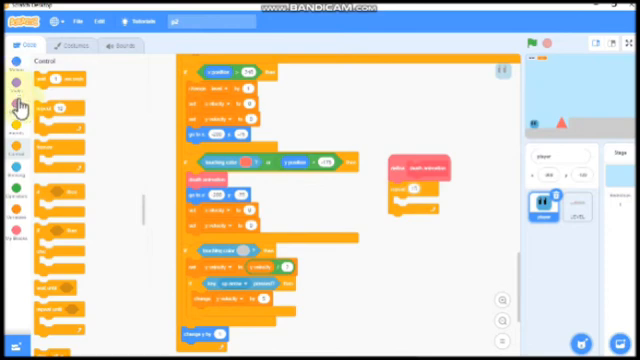
Show the Looks blocks for the ghost-effect fade, then select the level sprite.
left_click(18, 104)
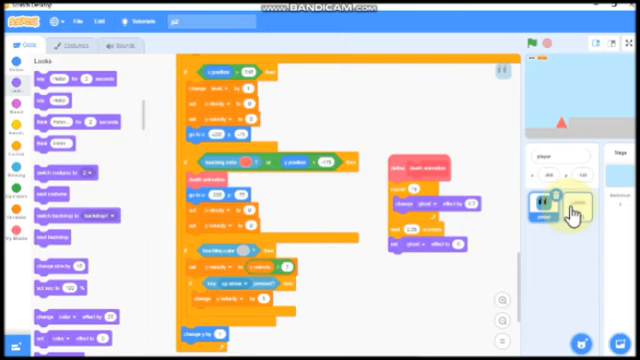
left_click(568, 204)
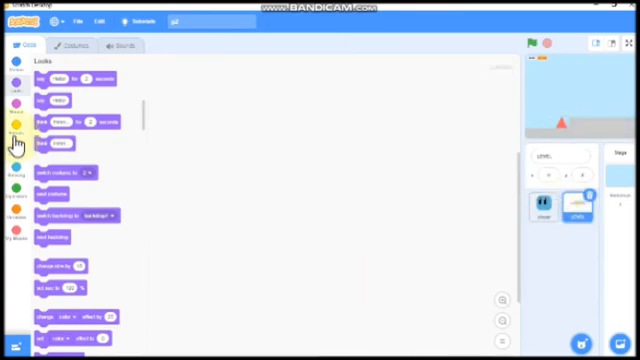